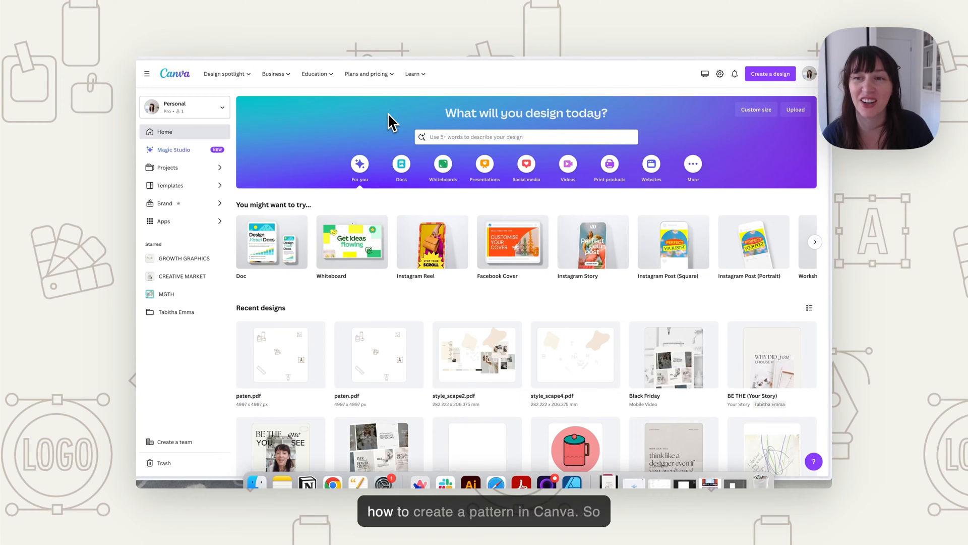
pyautogui.moveTo(771, 86)
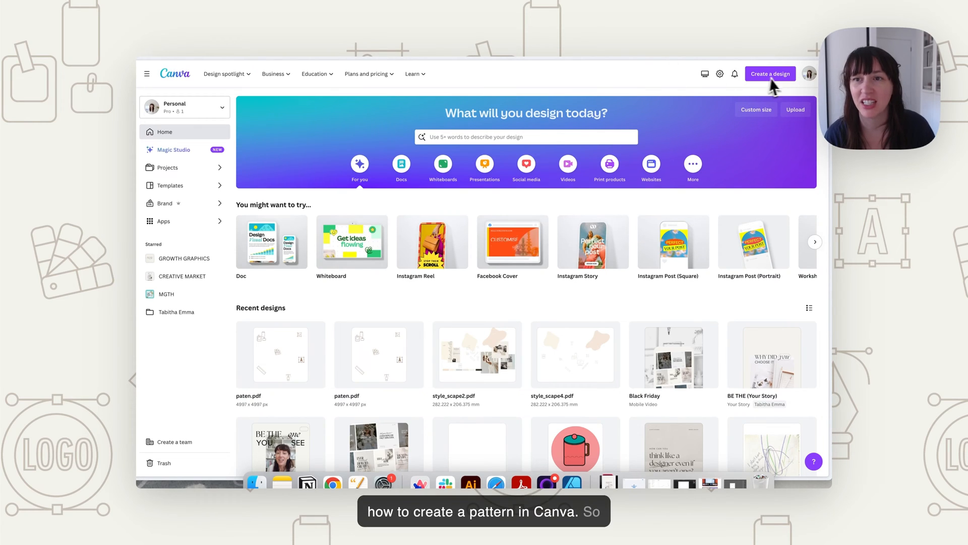
# - Start a new custom-size design 4000 px wide, moving on to the height field
pyautogui.click(770, 74)
pyautogui.write('3')
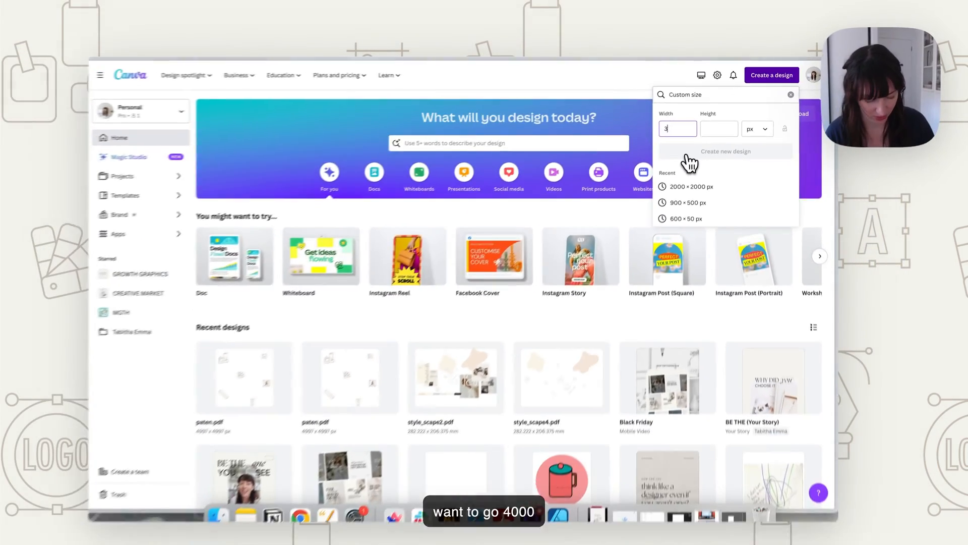
pyautogui.write('4000')
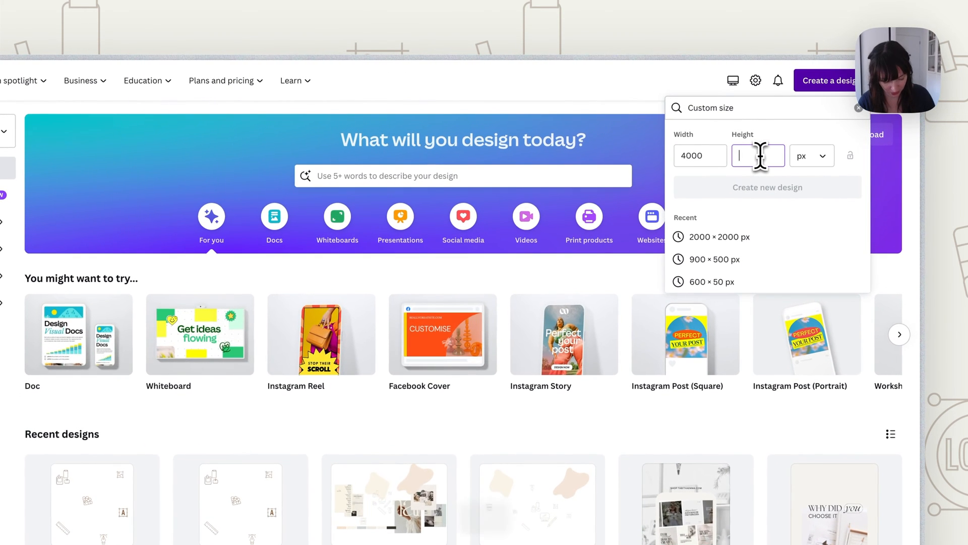
pyautogui.click(767, 187)
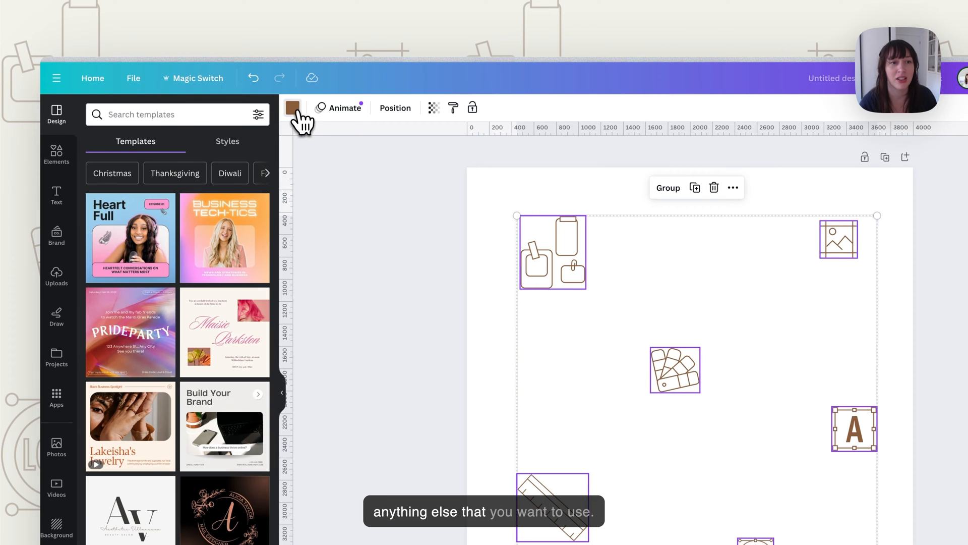
# - Recolour the line-art icon group a light off-white and bring up the download options
pyautogui.click(293, 107)
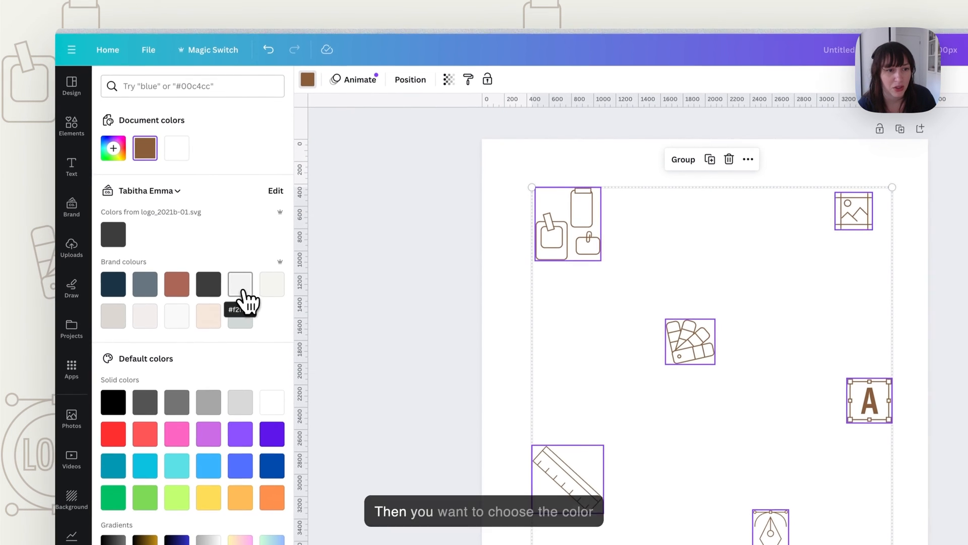
pyautogui.click(72, 86)
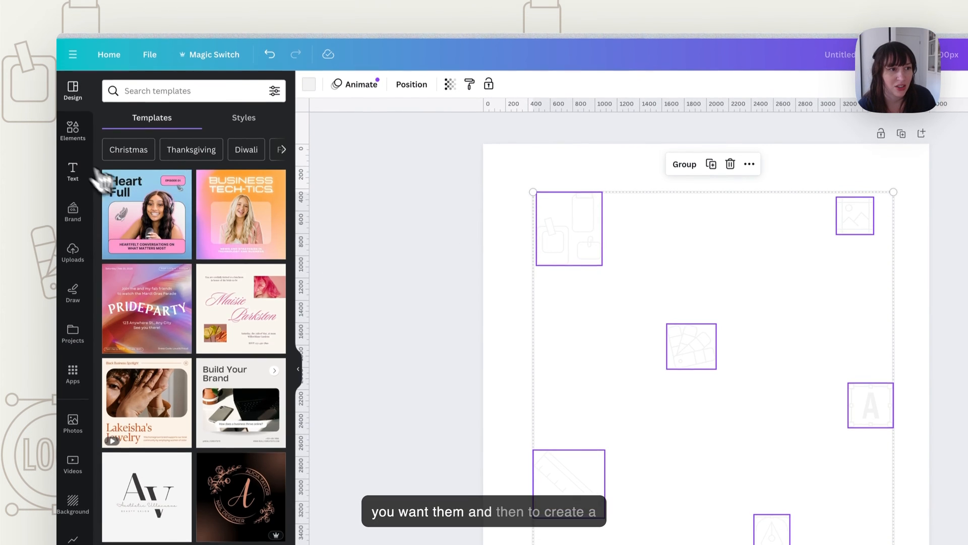
pyautogui.click(72, 131)
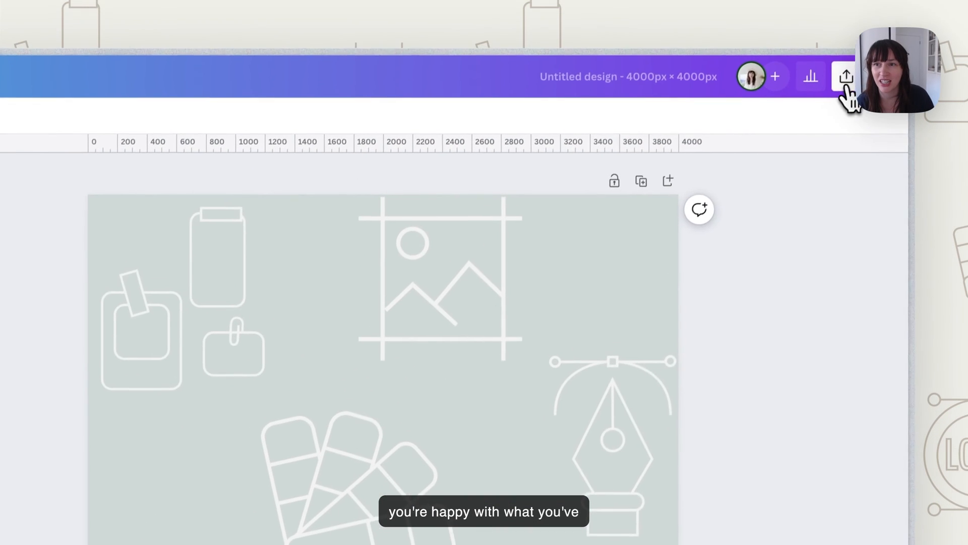
pyautogui.click(845, 76)
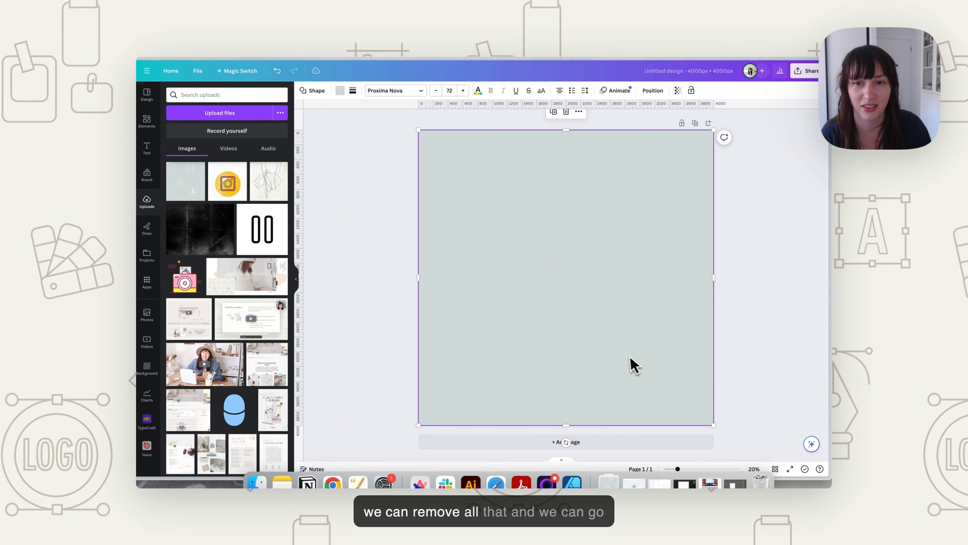
# - Delete the grey background and add a two-column grid with 0 grid spacing
pyautogui.press('delete')
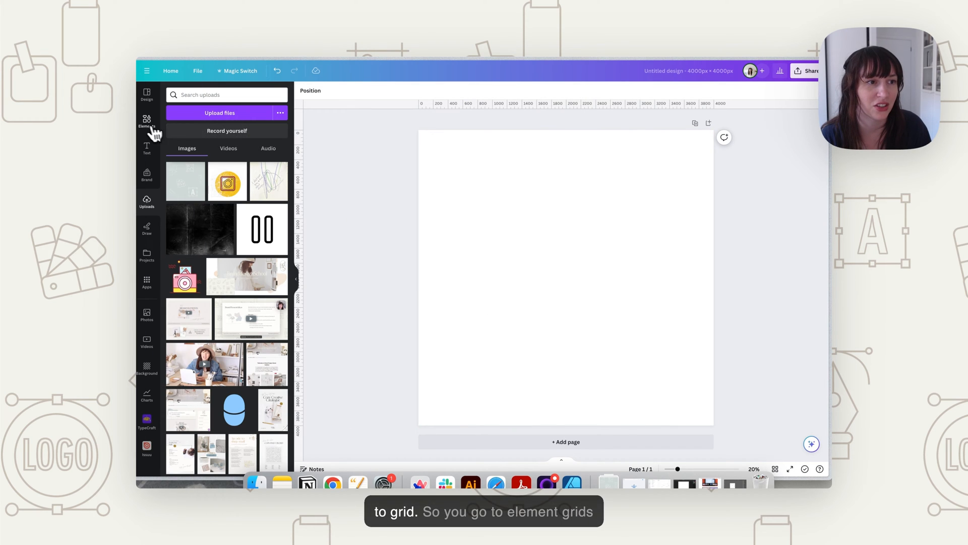
pyautogui.click(146, 122)
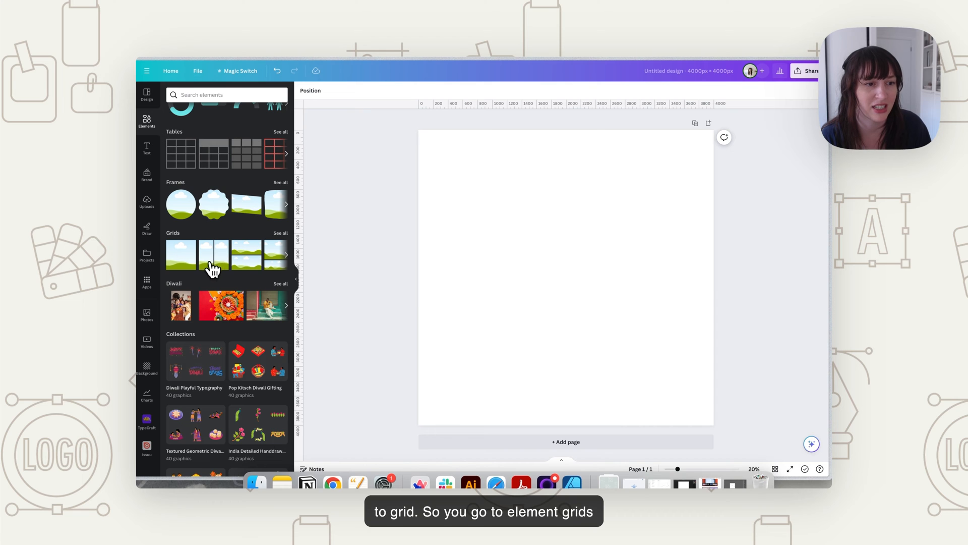
pyautogui.click(180, 254)
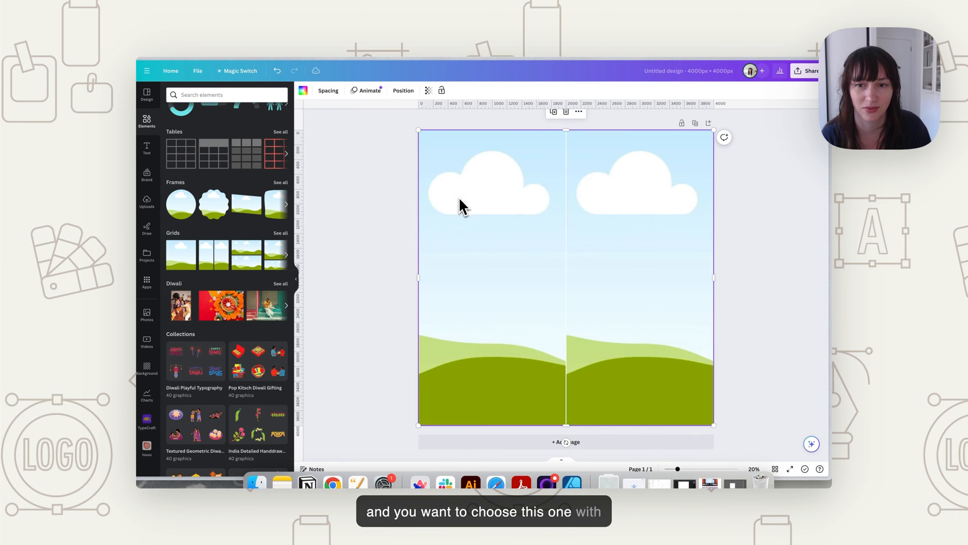
pyautogui.click(328, 90)
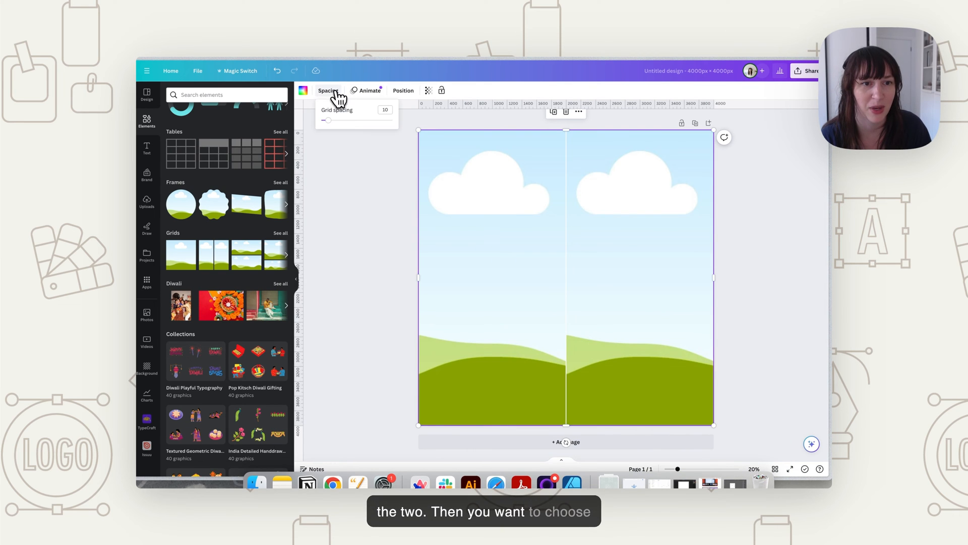
pyautogui.moveTo(328, 120); pyautogui.dragTo(321, 120)
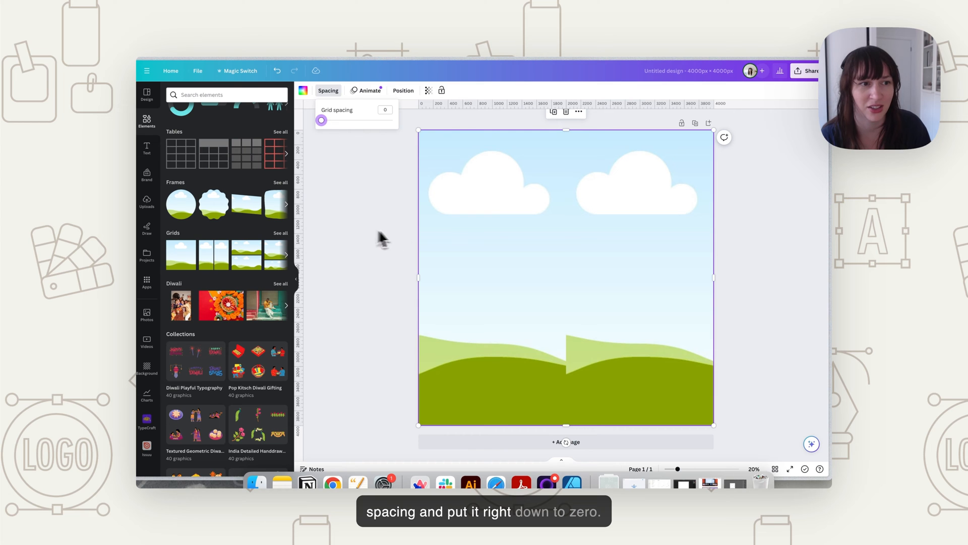
pyautogui.click(147, 202)
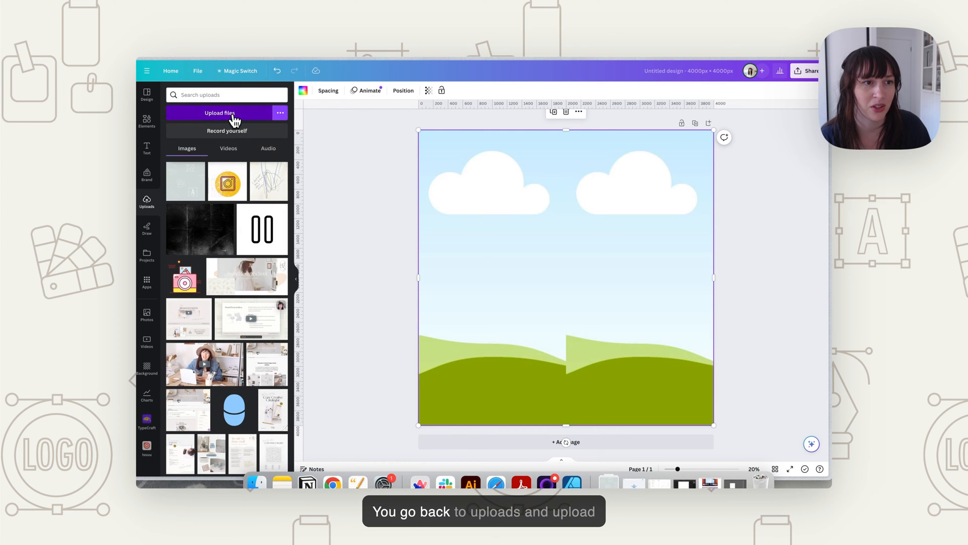
# - Upload the exported tile PNG, reposition it in the left and right cells, and download
pyautogui.click(219, 113)
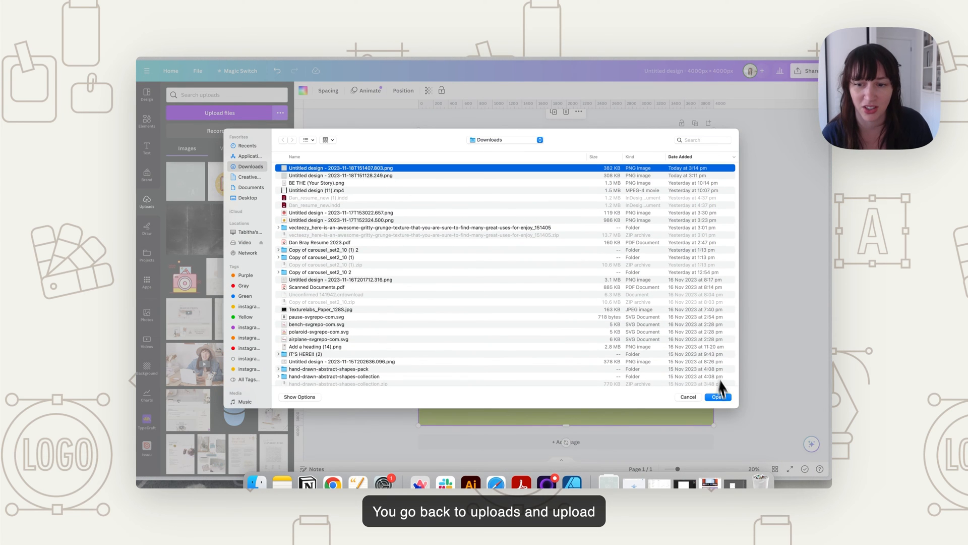
pyautogui.click(716, 396)
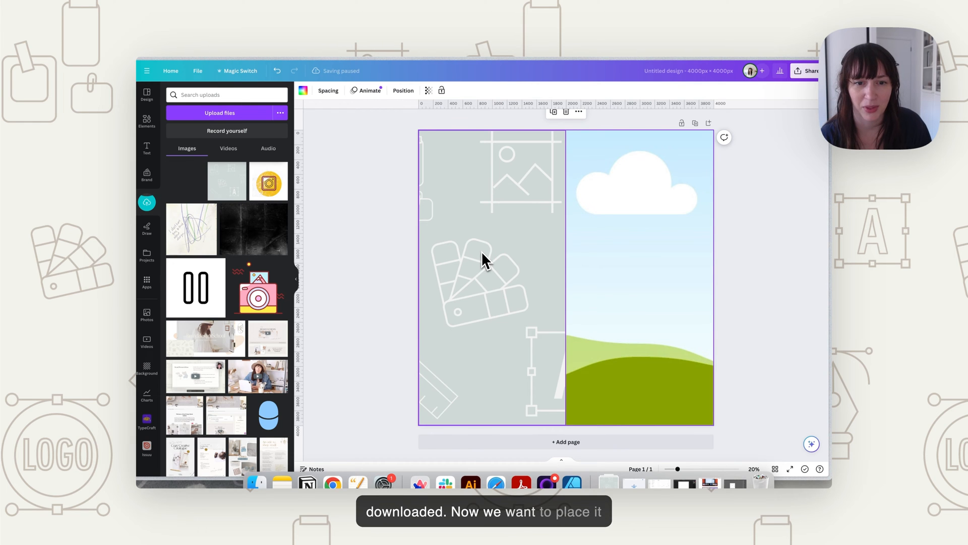
pyautogui.doubleClick(491, 275)
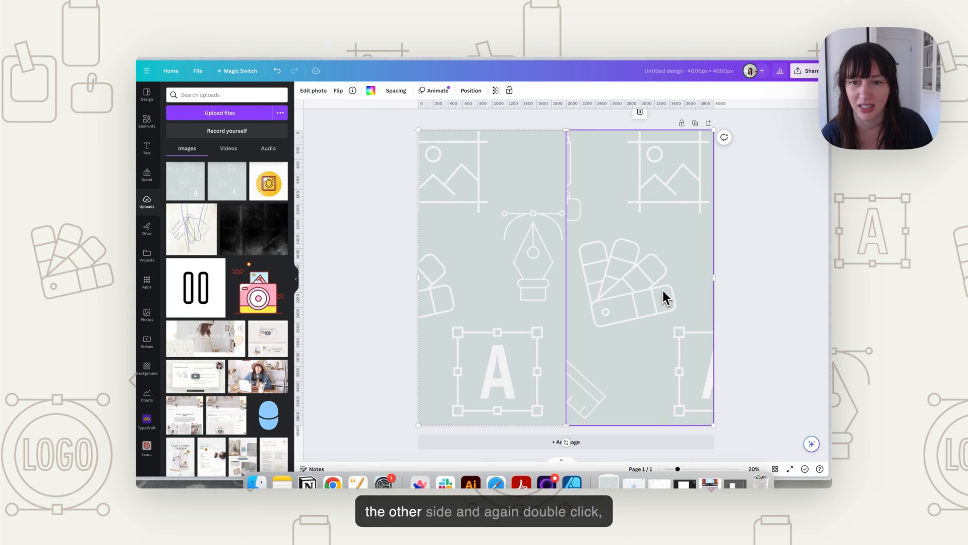
pyautogui.doubleClick(638, 278)
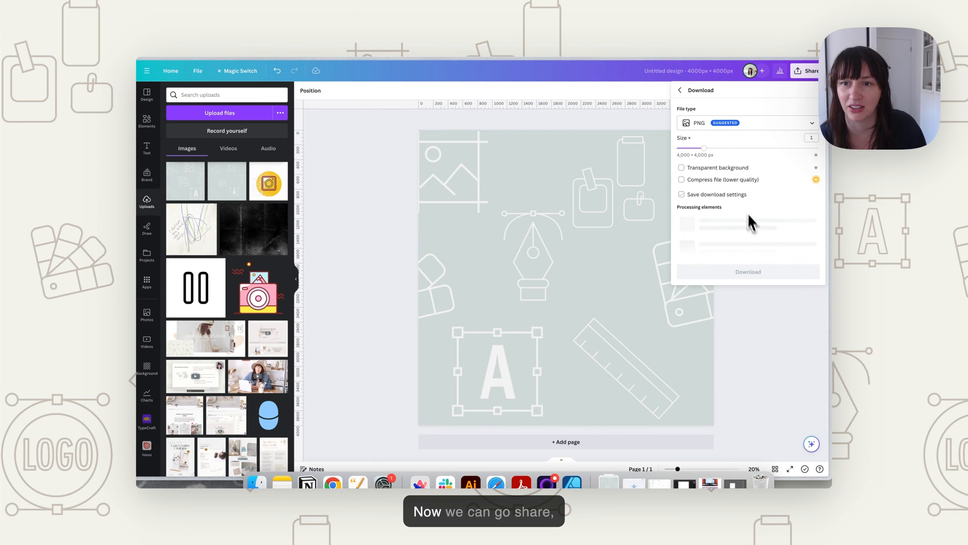
pyautogui.click(748, 272)
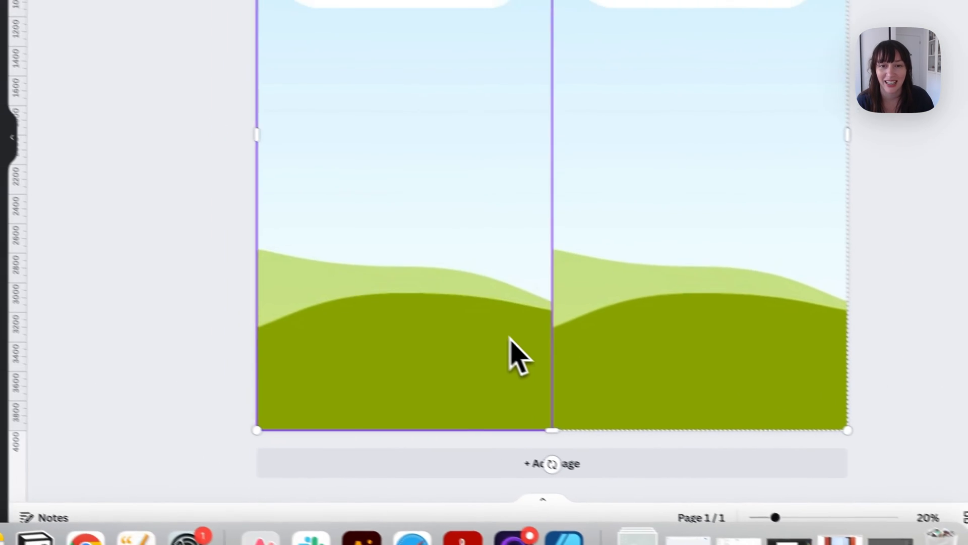
# - Remove the old grid, add a different layout from all grids, and return to uploads
pyautogui.click(35, 188)
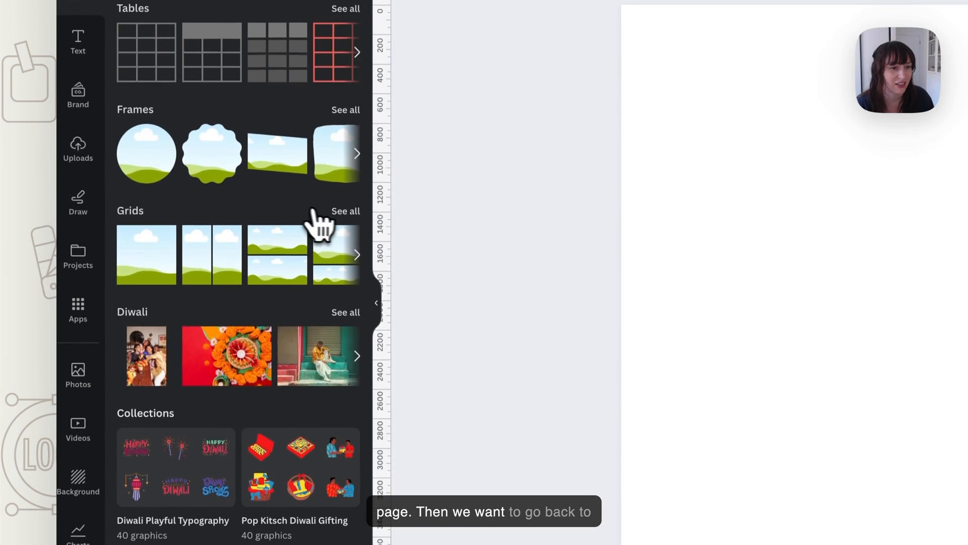
pyautogui.click(345, 211)
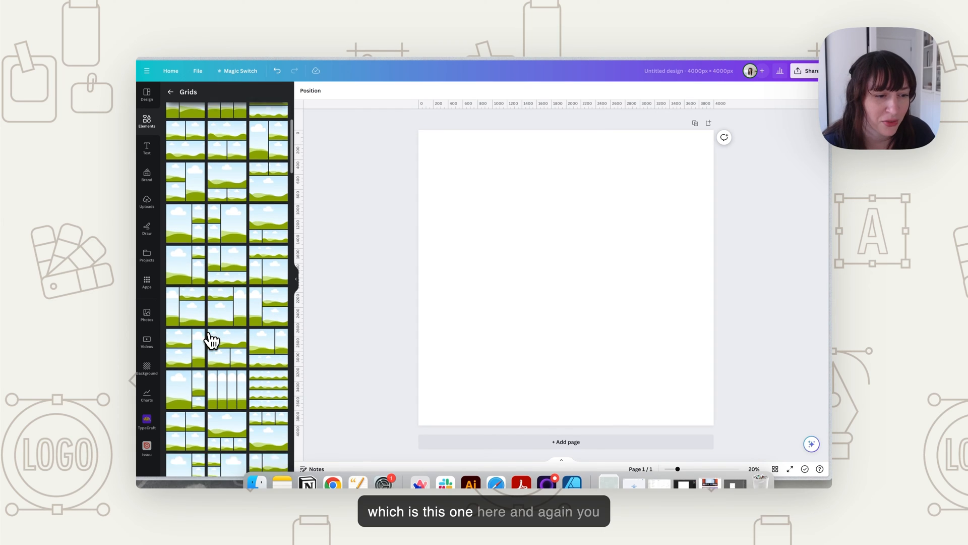
pyautogui.click(212, 339)
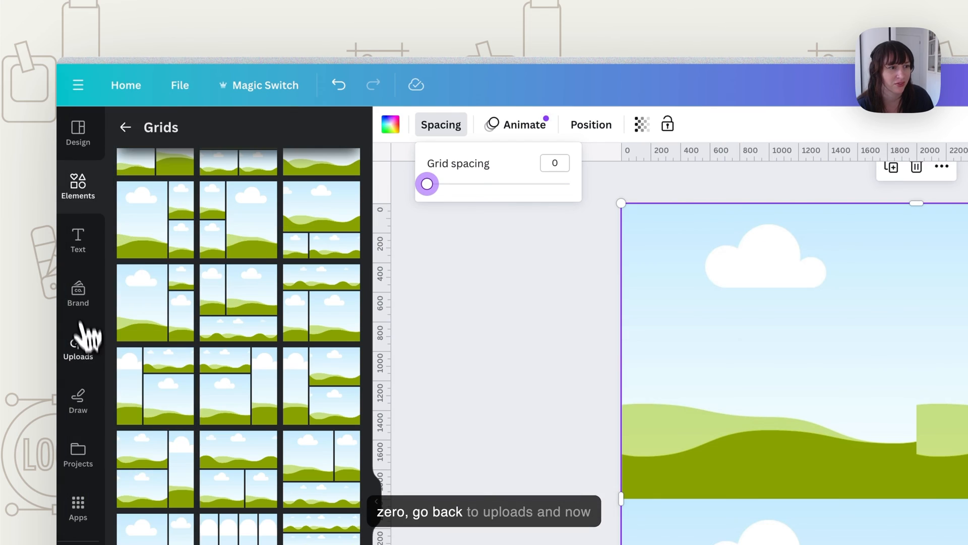
pyautogui.click(107, 83)
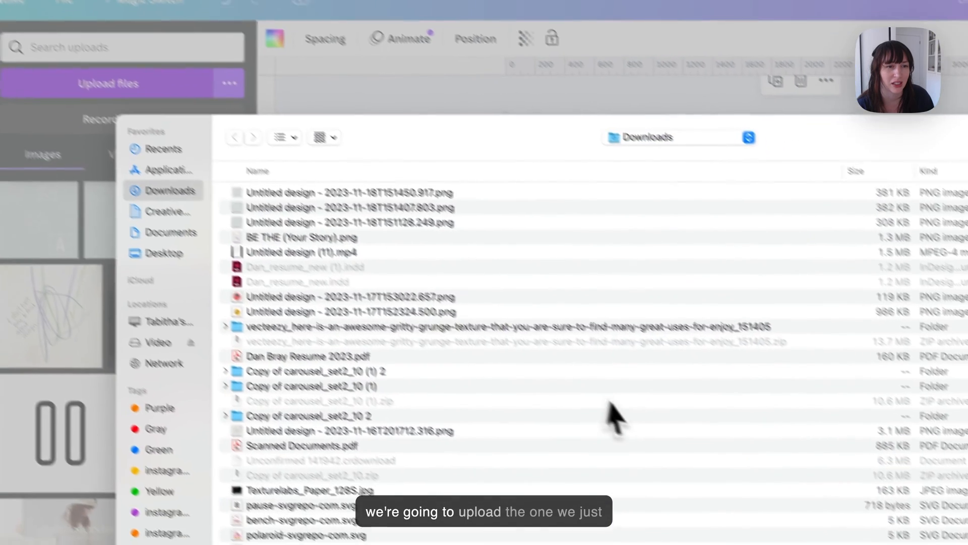